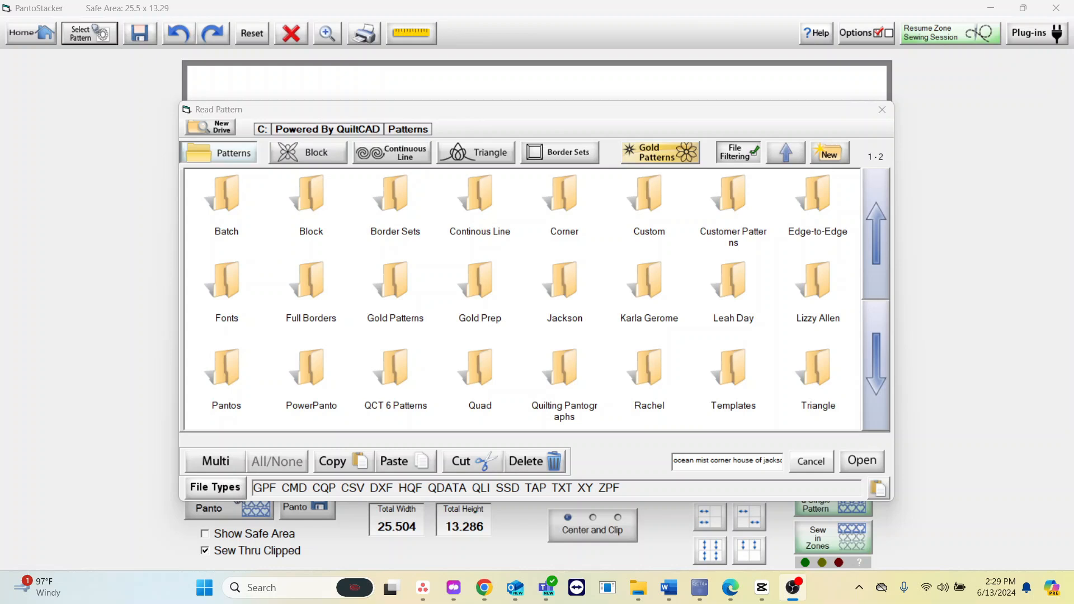
mouse_move(652, 288)
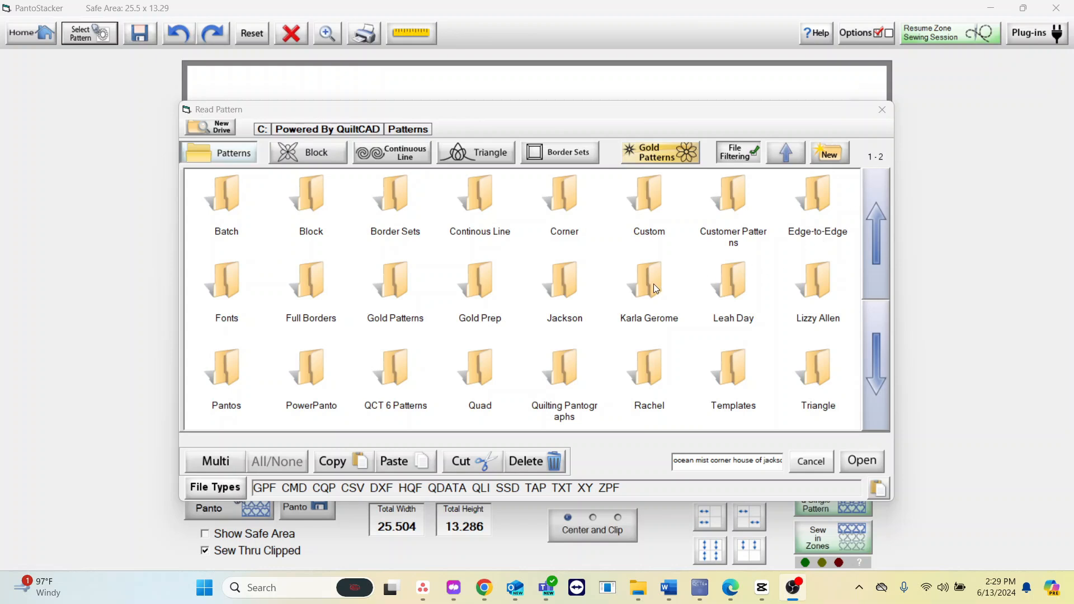
Open the Karla Gerome folder and select rainbow arch corner.gpf.
double_click(647, 281)
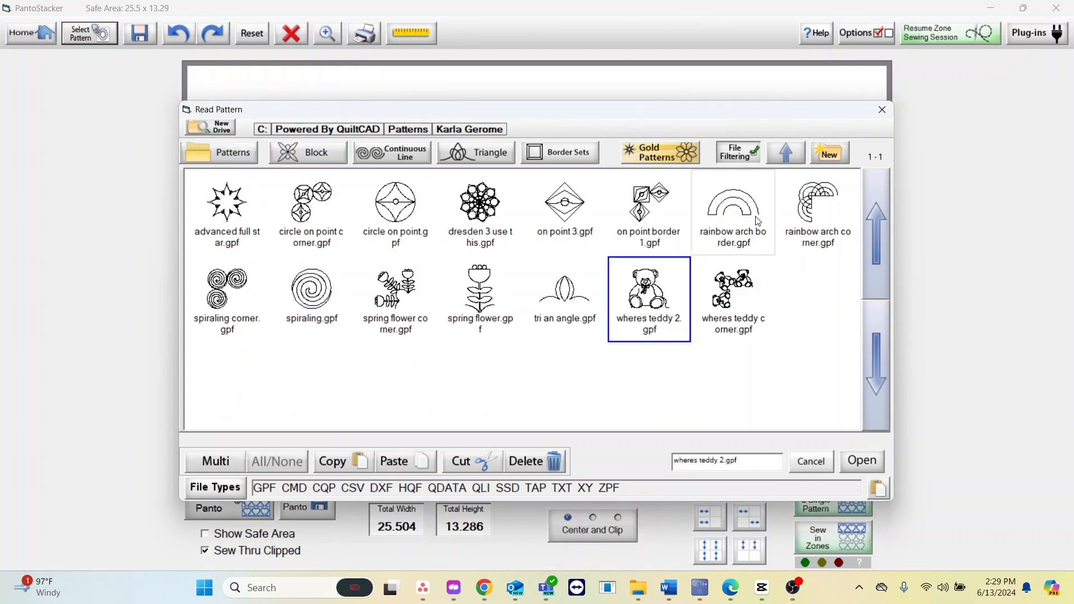
click(817, 210)
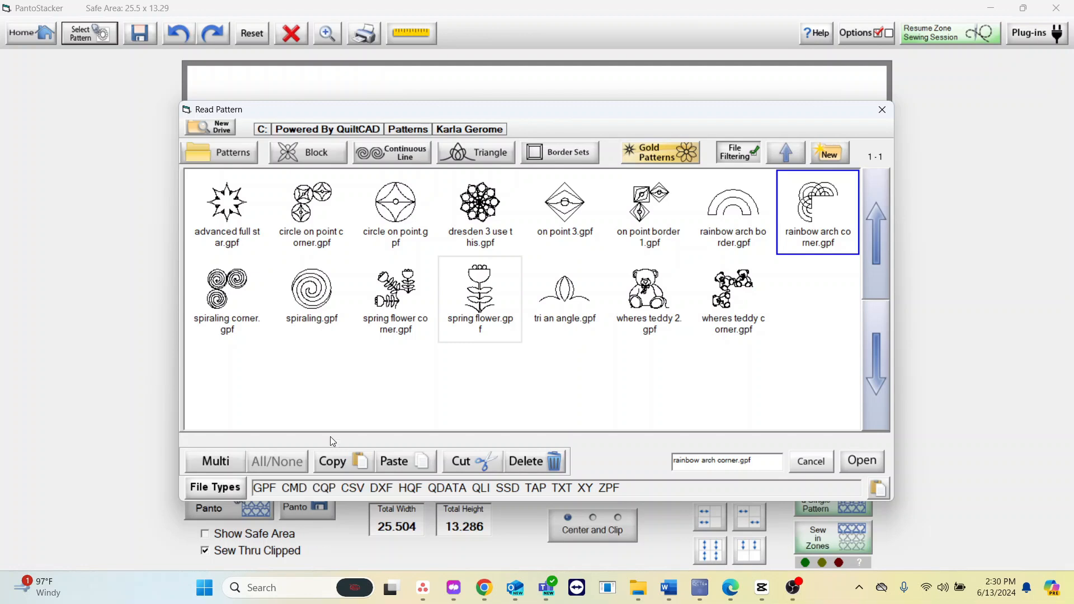
mouse_move(479, 466)
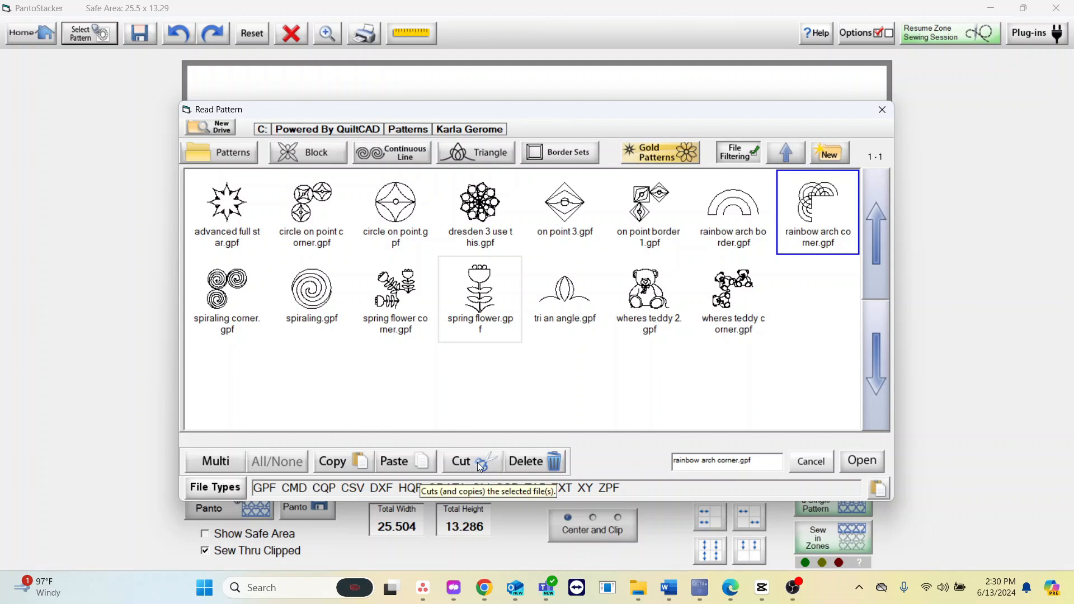
click(461, 461)
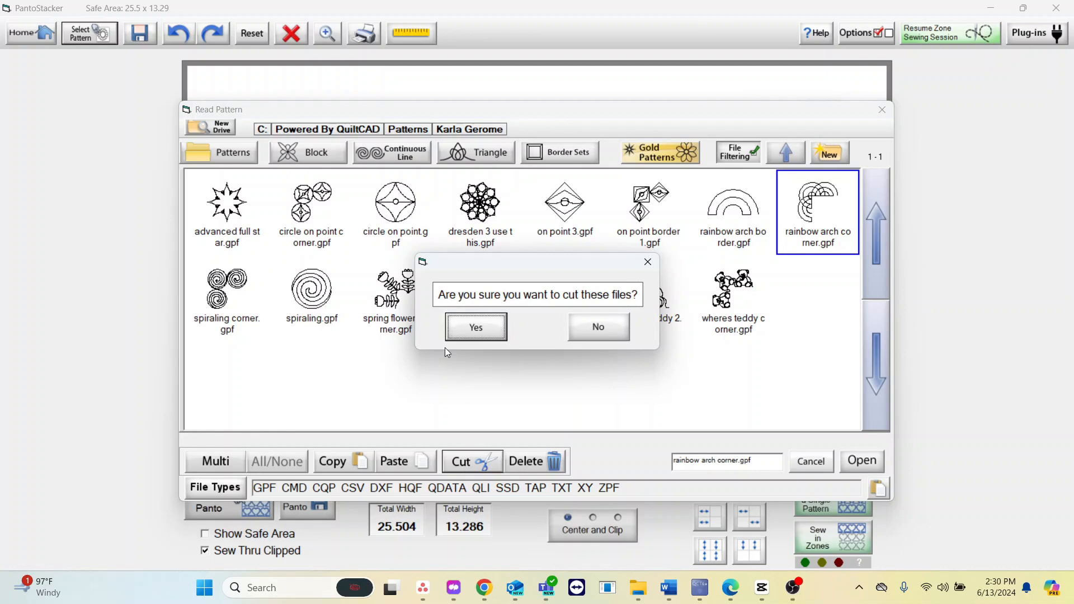
click(475, 326)
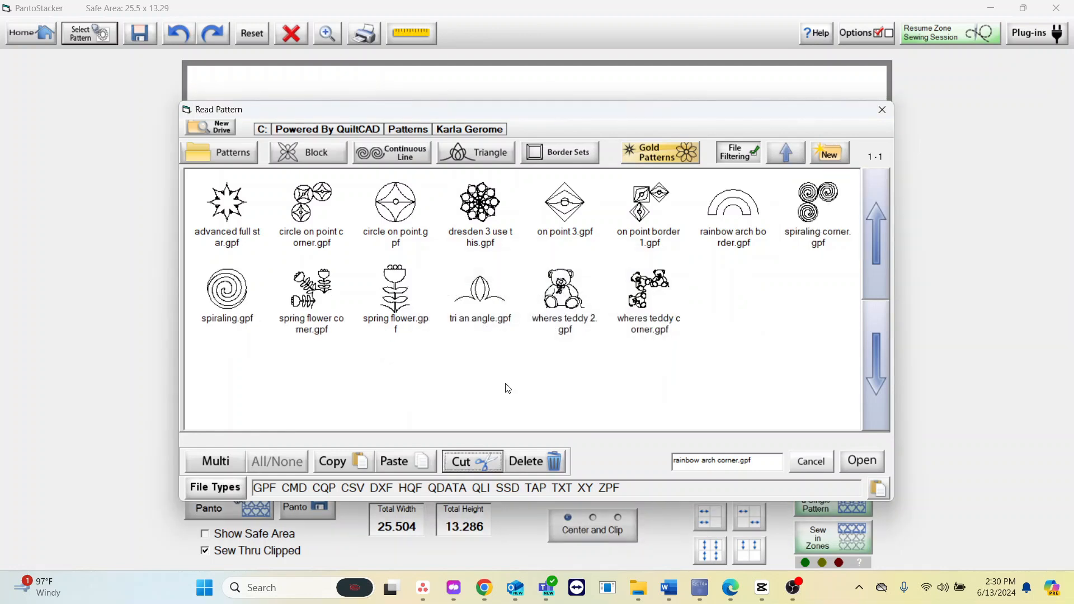
mouse_move(673, 267)
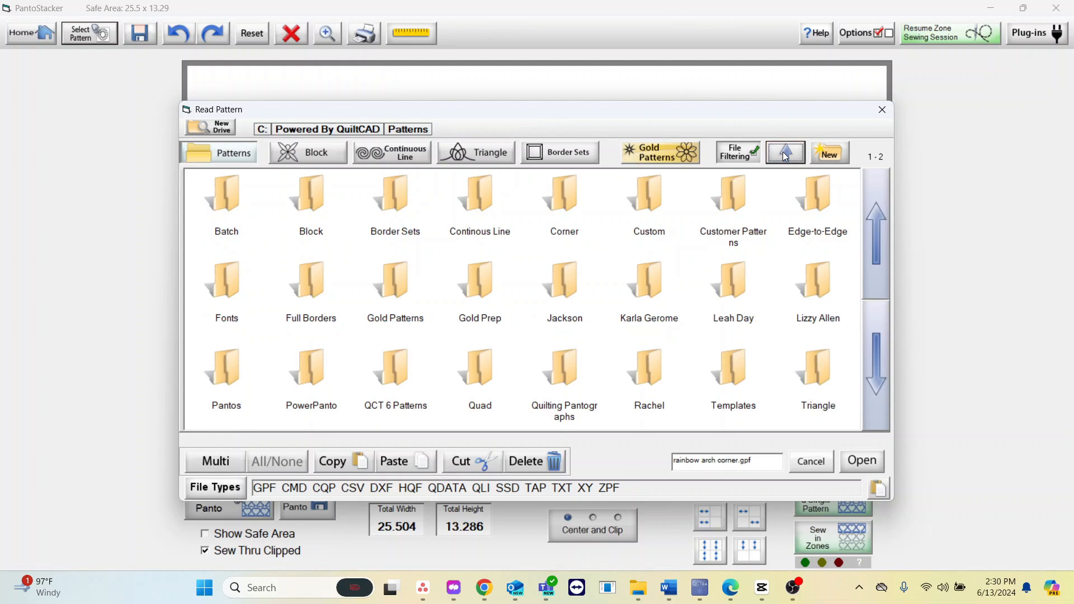
mouse_move(785, 152)
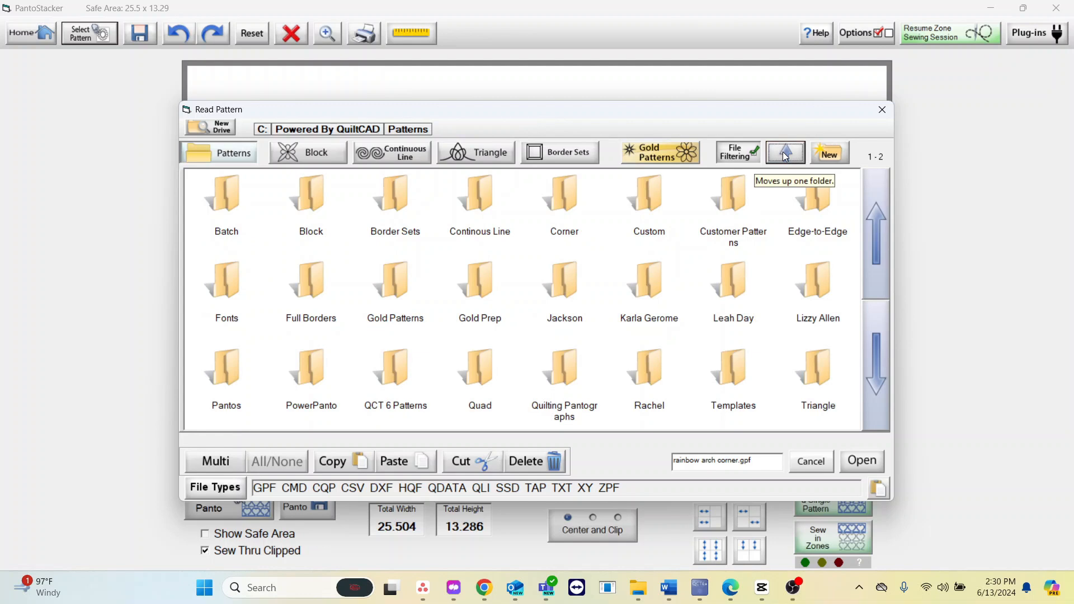
Create a folder named 'Favorite Patterns' under Patterns and open it.
click(827, 152)
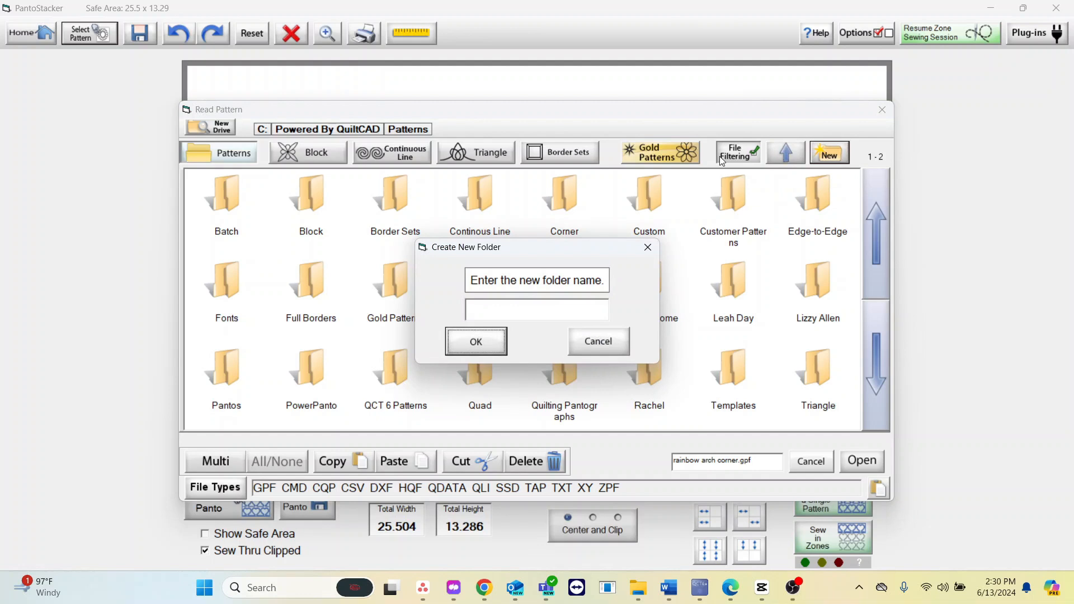
text(Favorite Patterns)
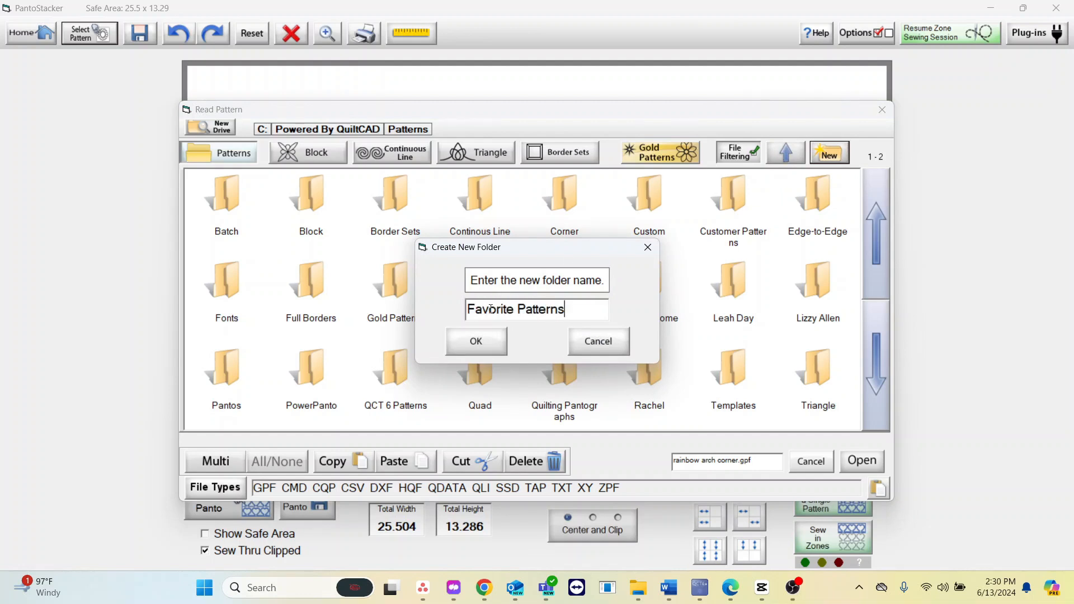
click(475, 341)
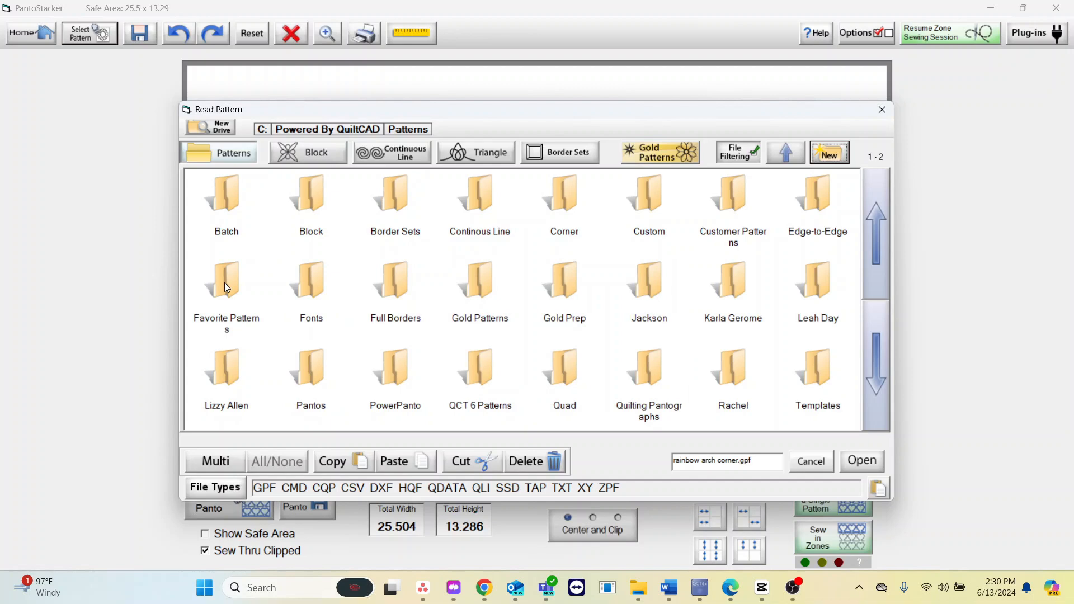
double_click(226, 277)
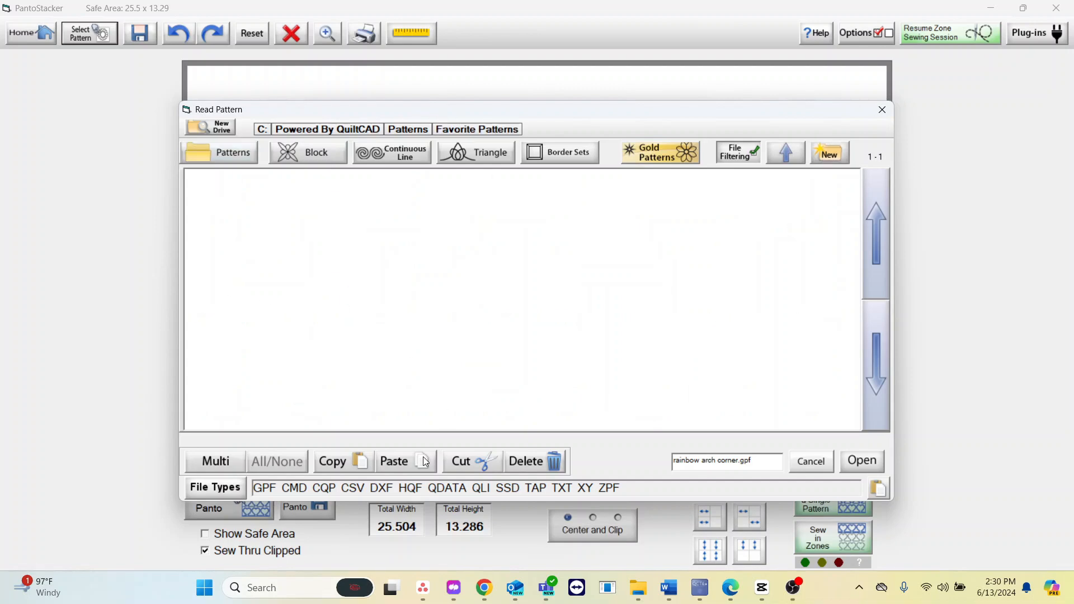
Paste rainbow arch corner.gpf into Favorite Patterns, then enable multiple selection in Batch.
click(405, 460)
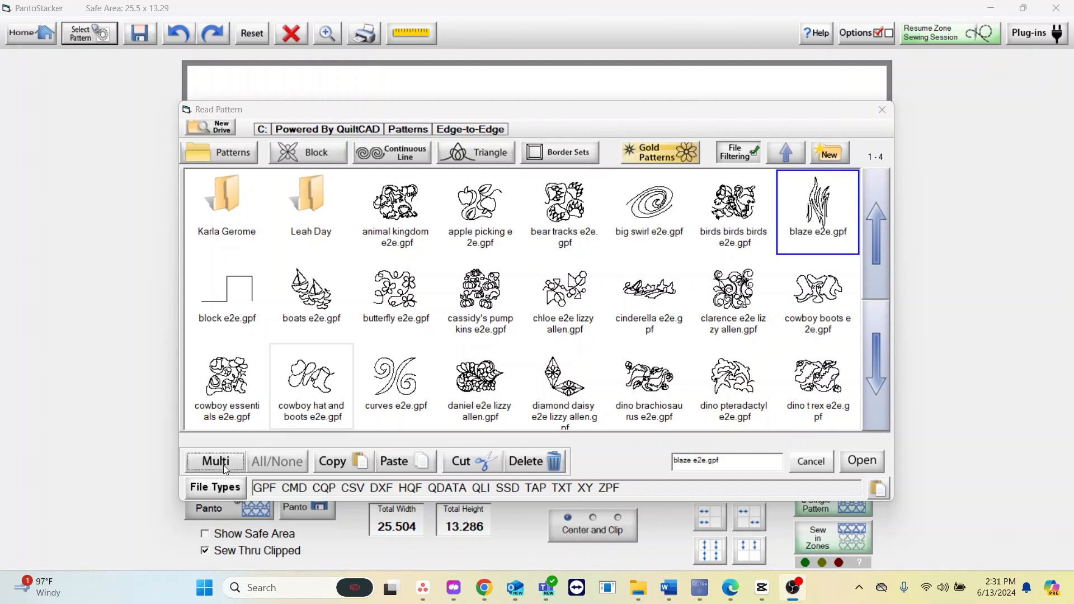
click(215, 461)
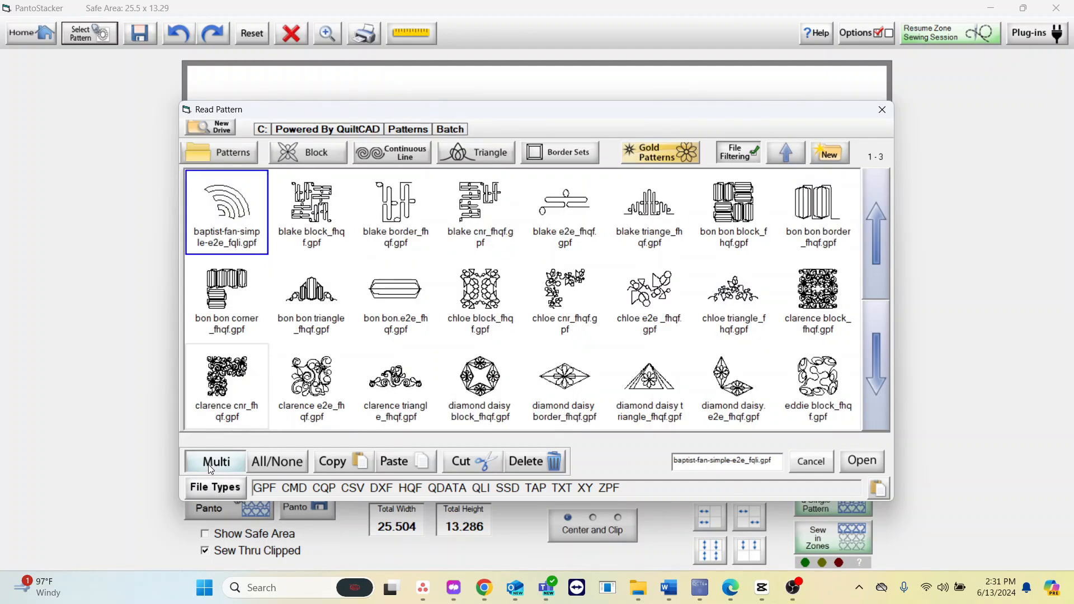
mouse_move(255, 469)
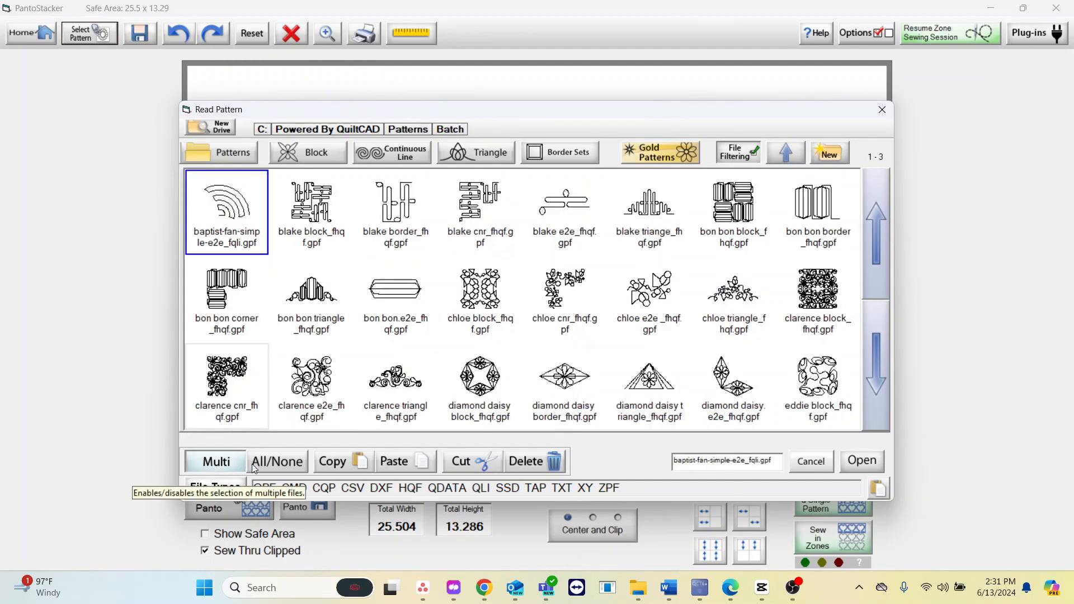
Select and copy all Batch patterns, then reopen Favorite Patterns showing five patterns.
click(277, 461)
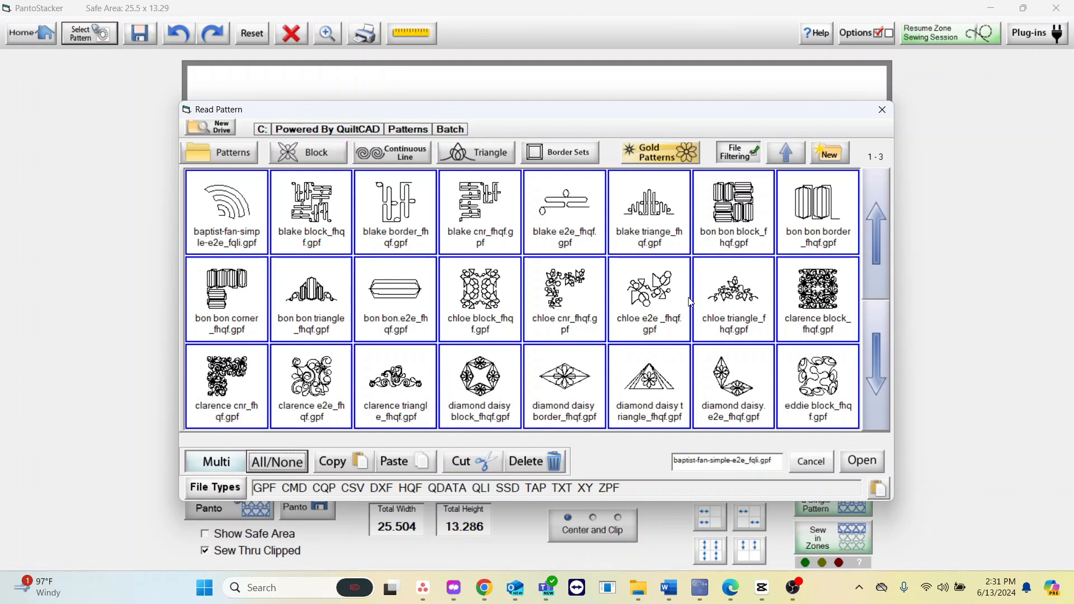
mouse_move(758, 348)
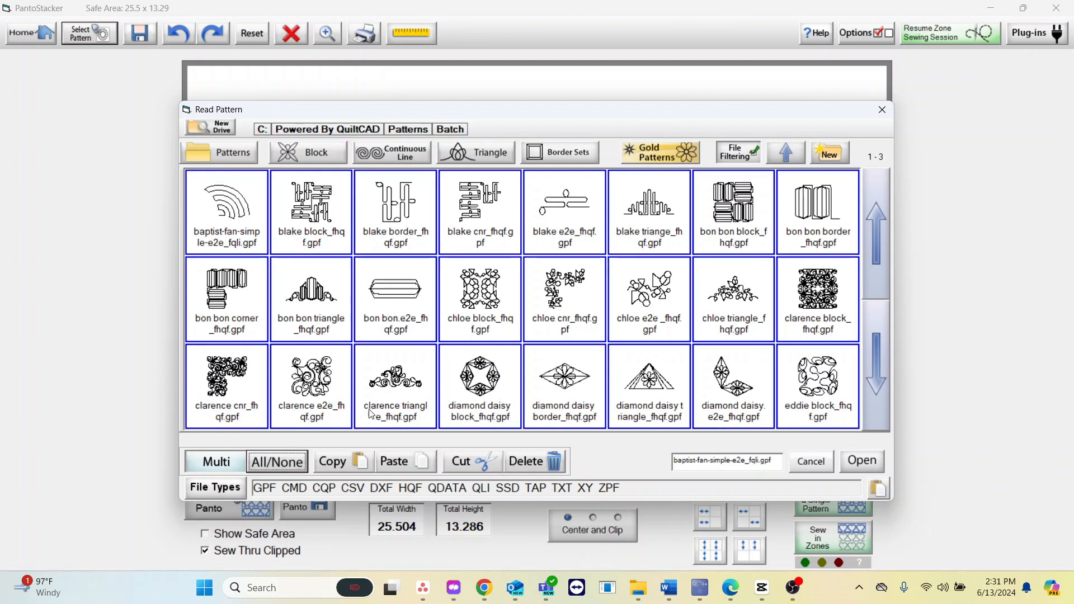
click(276, 461)
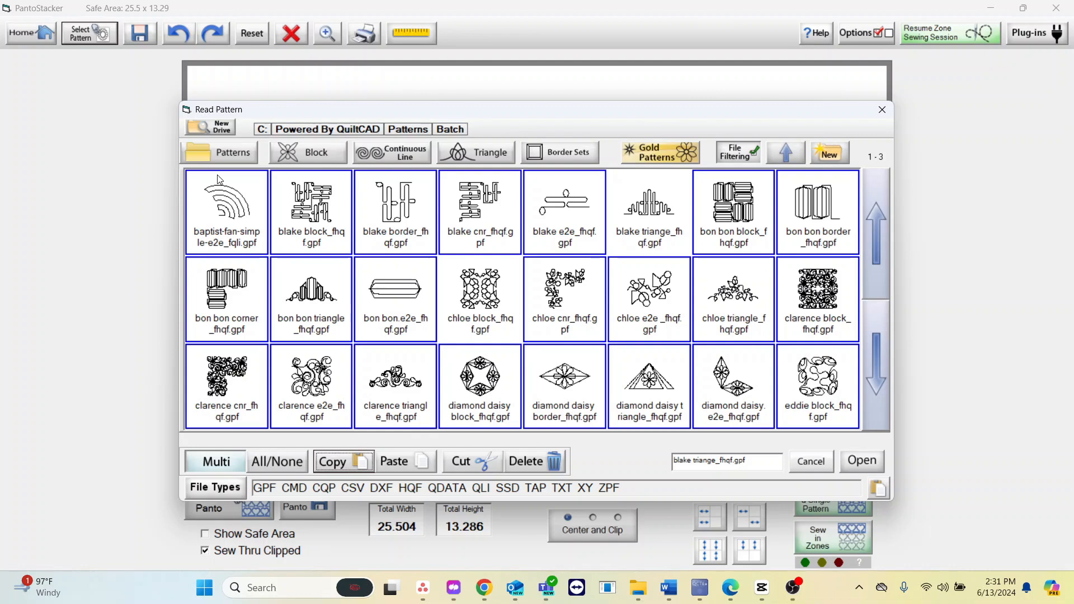
click(234, 152)
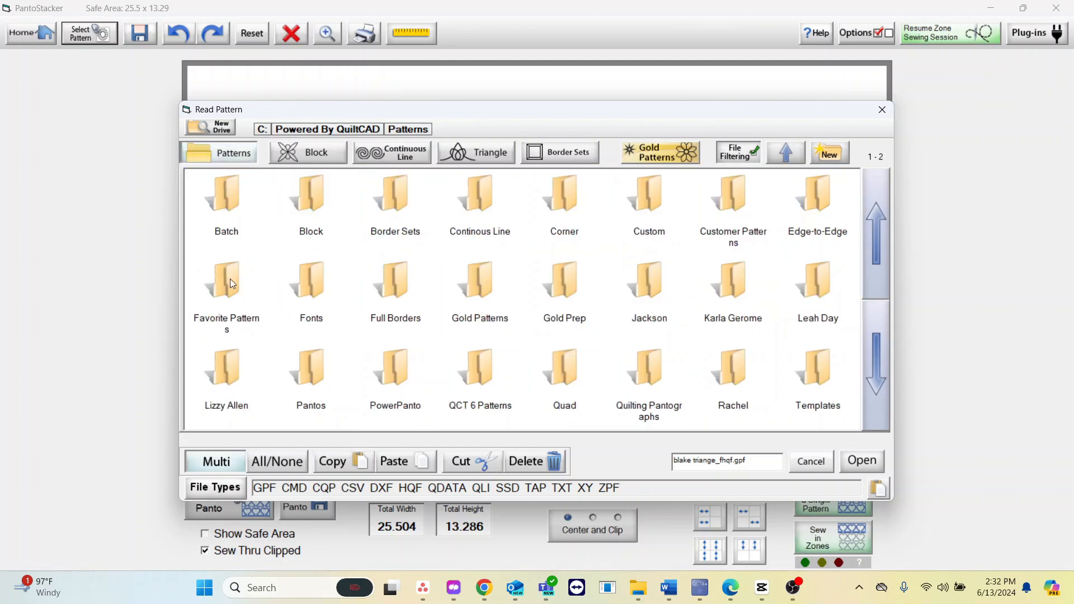
double_click(226, 283)
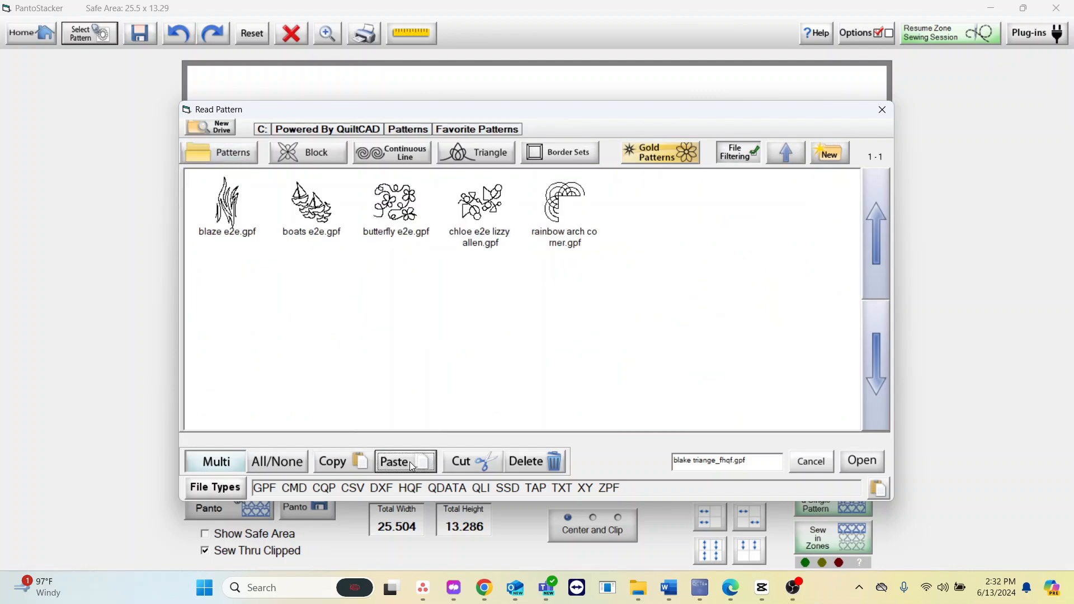